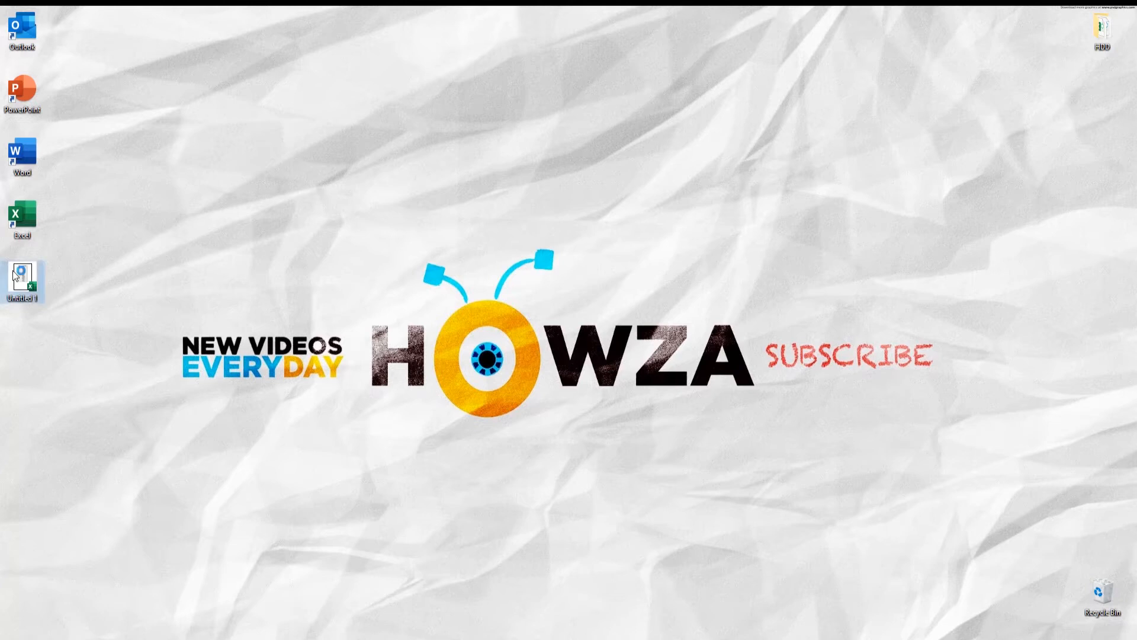
Open the Untitled 1 workbook with the months table from the desktop.
{"action": "double_click", "coordinate": [21, 279]}
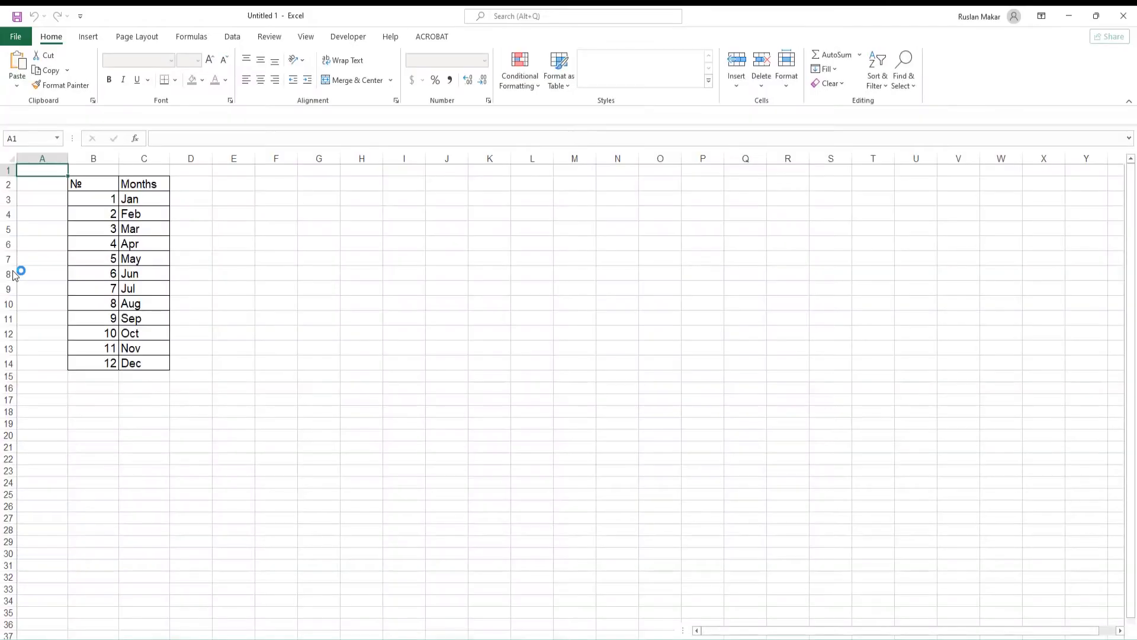
Insert a light outlined WordArt reading 'Howza' beside the months table.
{"action": "left_click", "coordinate": [143, 244]}
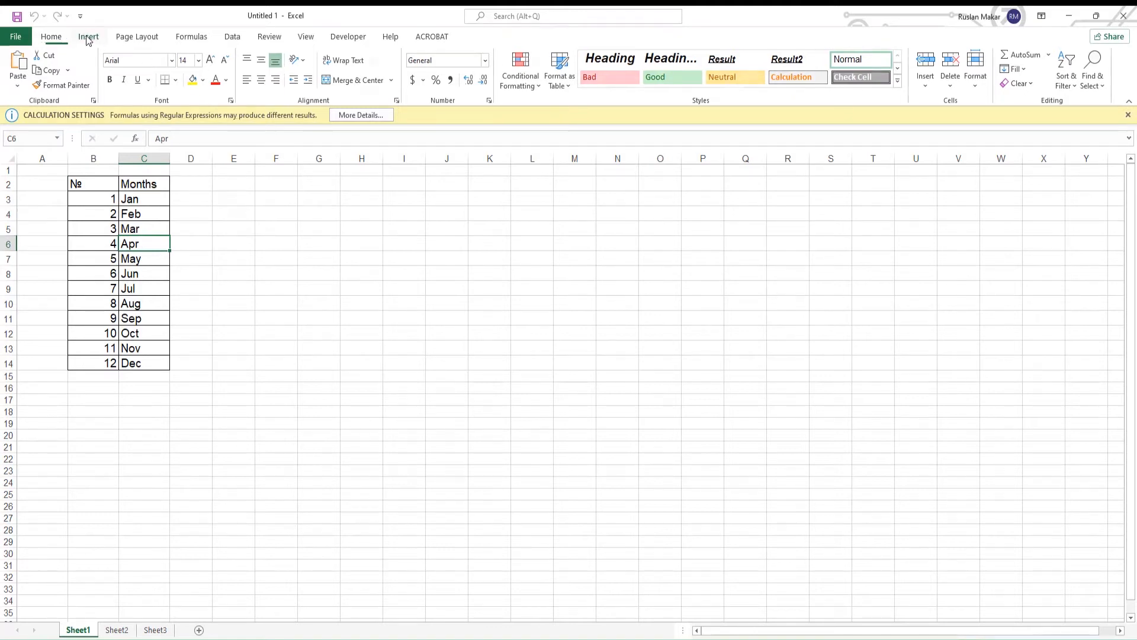
{"action": "left_click", "coordinate": [88, 37]}
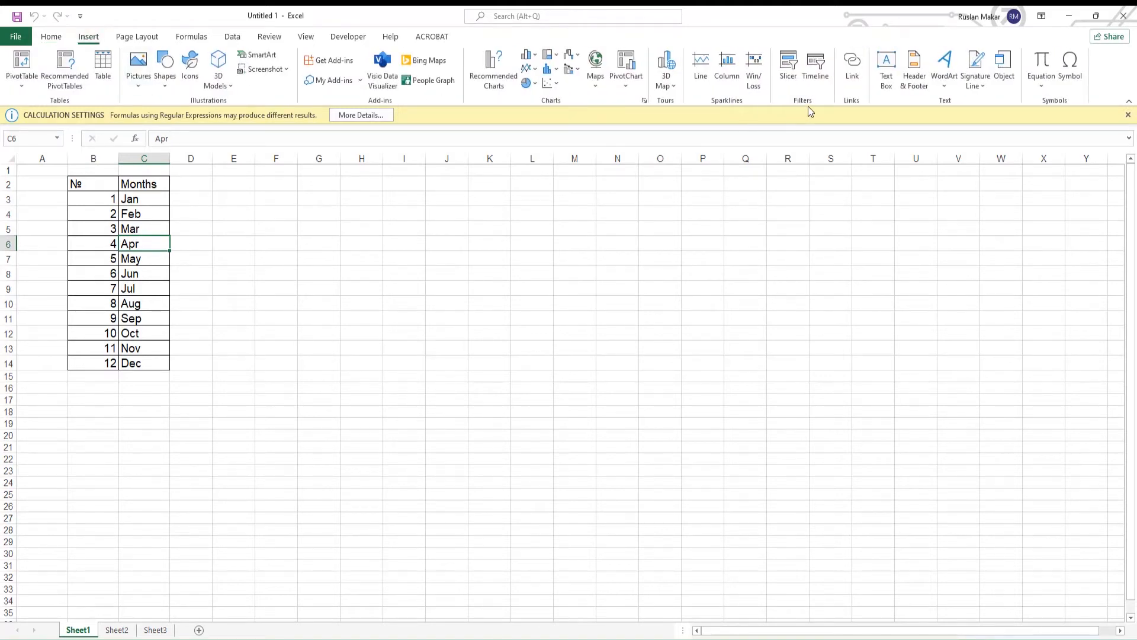
{"action": "left_click", "coordinate": [944, 65]}
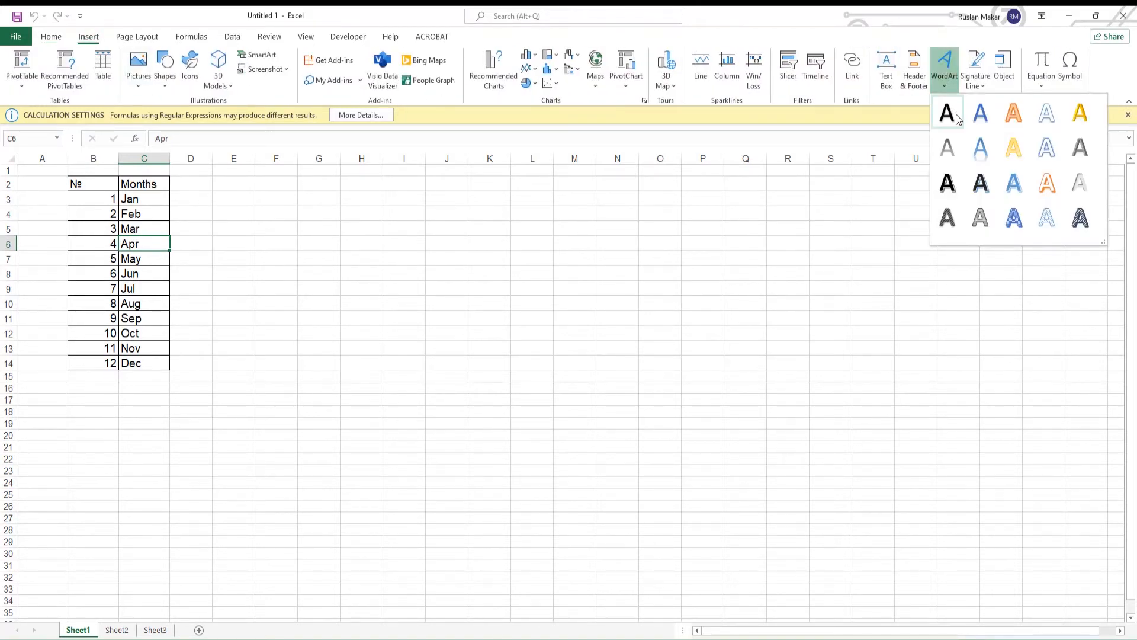
{"action": "left_click", "coordinate": [946, 113]}
{"action": "type", "text": "H"}
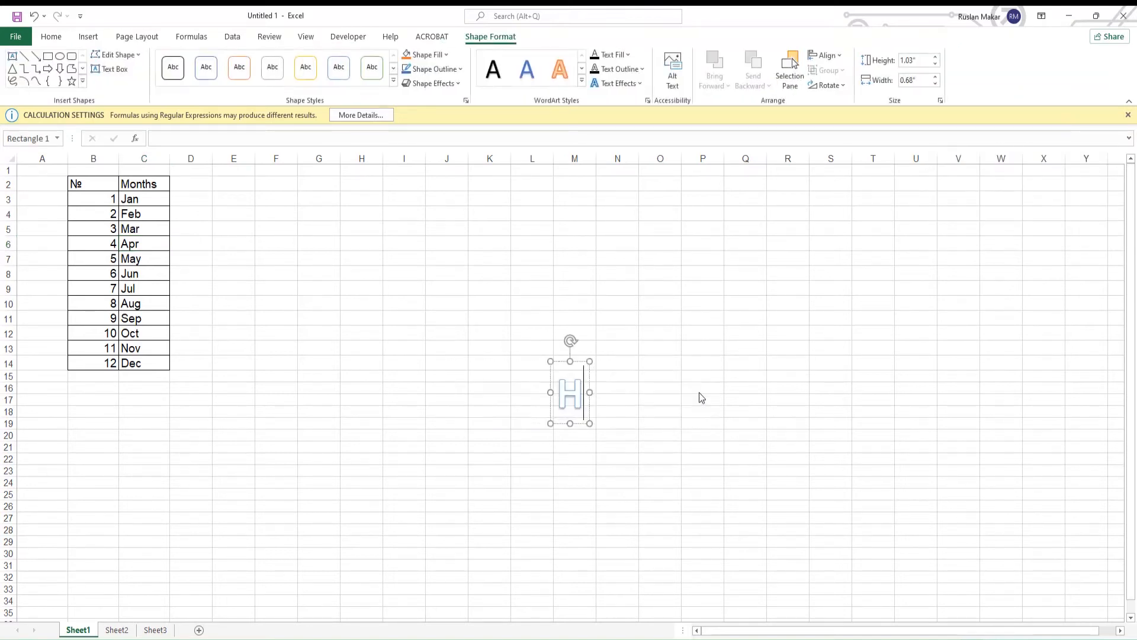
{"action": "type", "text": "owza"}
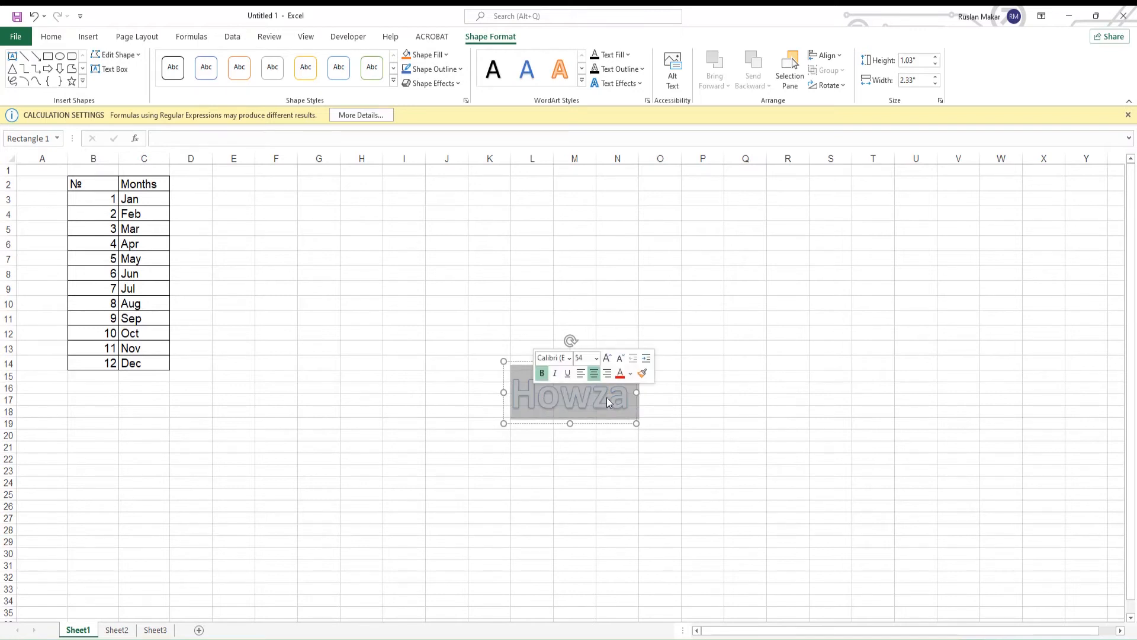
Set the Howza WordArt text fill to 100% transparency in Format Text Effects.
{"action": "right_click", "coordinate": [608, 398]}
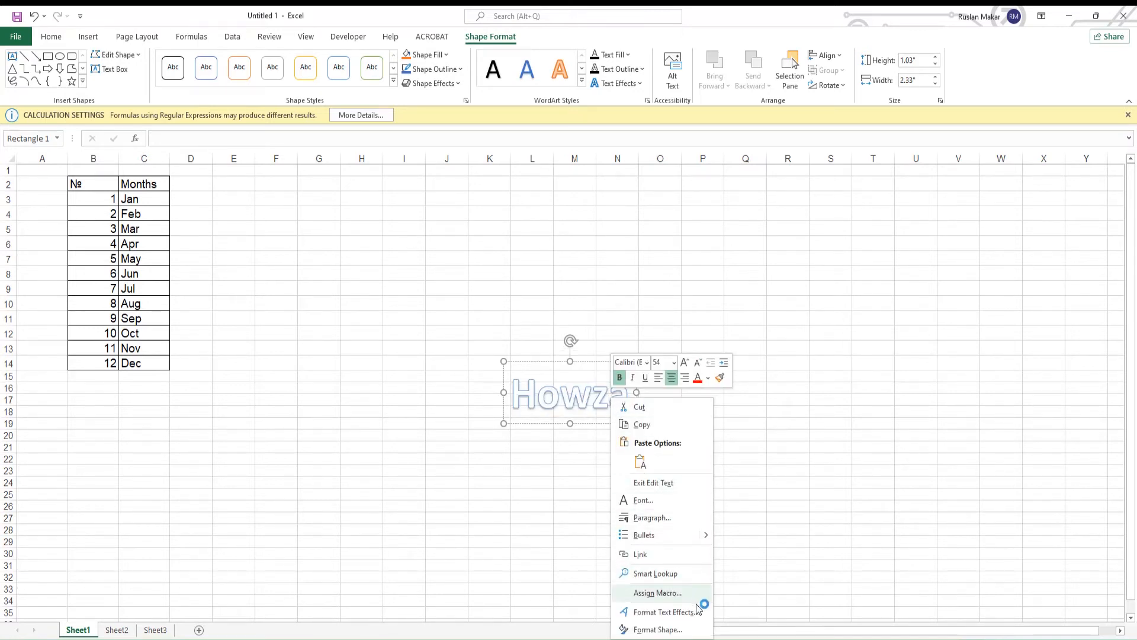
{"action": "left_click", "coordinate": [667, 611]}
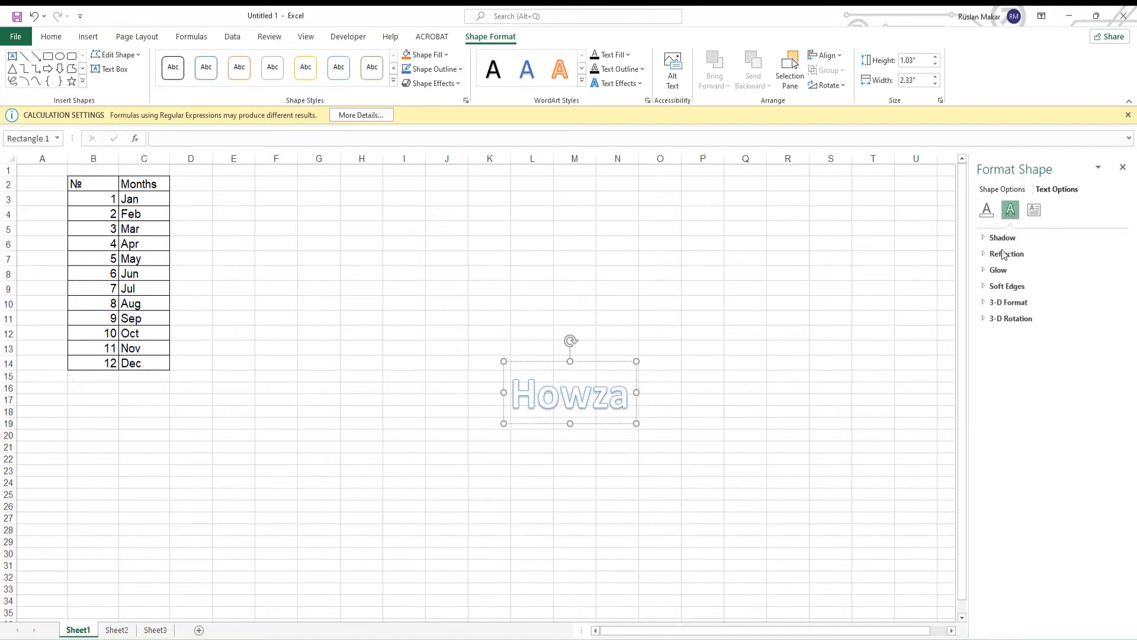
{"action": "left_click", "coordinate": [986, 211]}
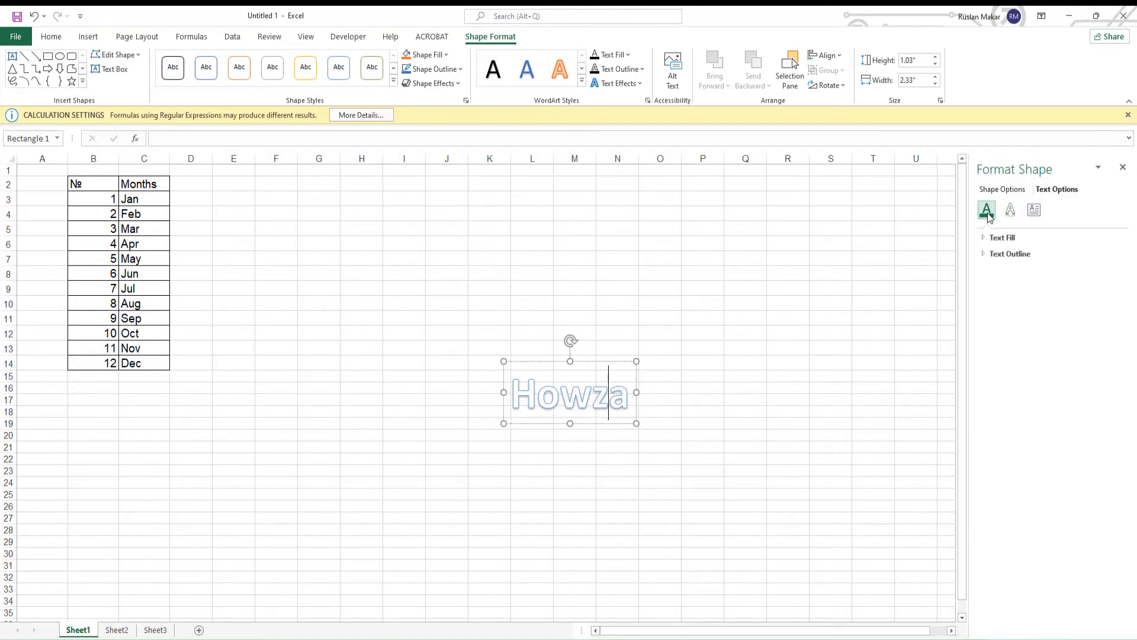
{"action": "left_click", "coordinate": [1003, 237]}
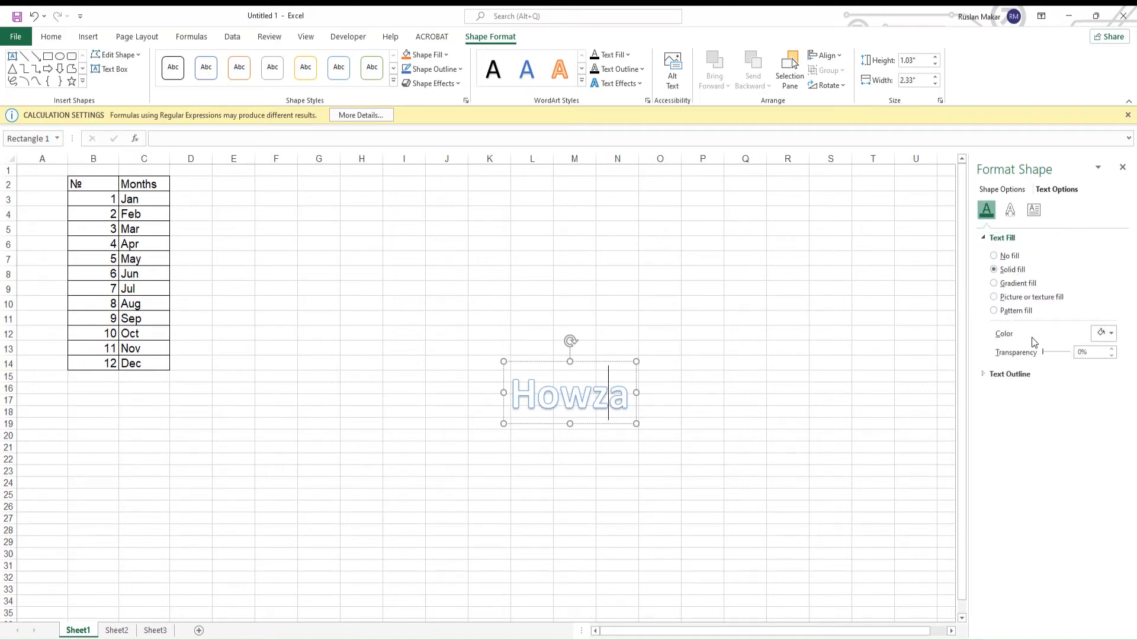
{"action": "left_click_drag", "start_coordinate": [1046, 352], "coordinate": [1066, 352]}
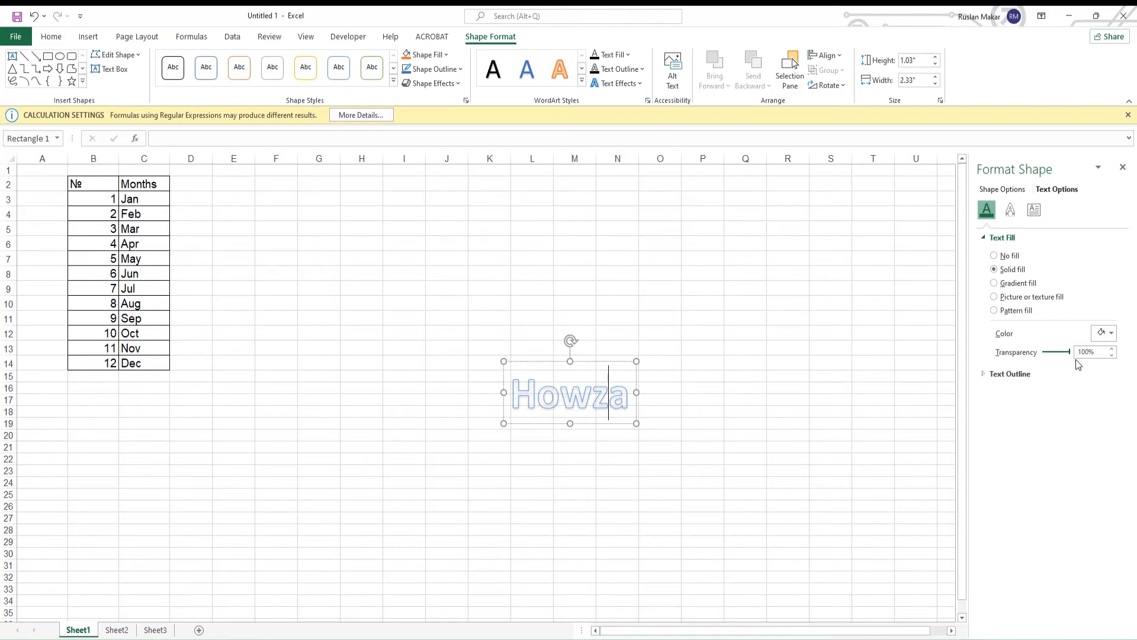
{"action": "left_click", "coordinate": [1002, 237]}
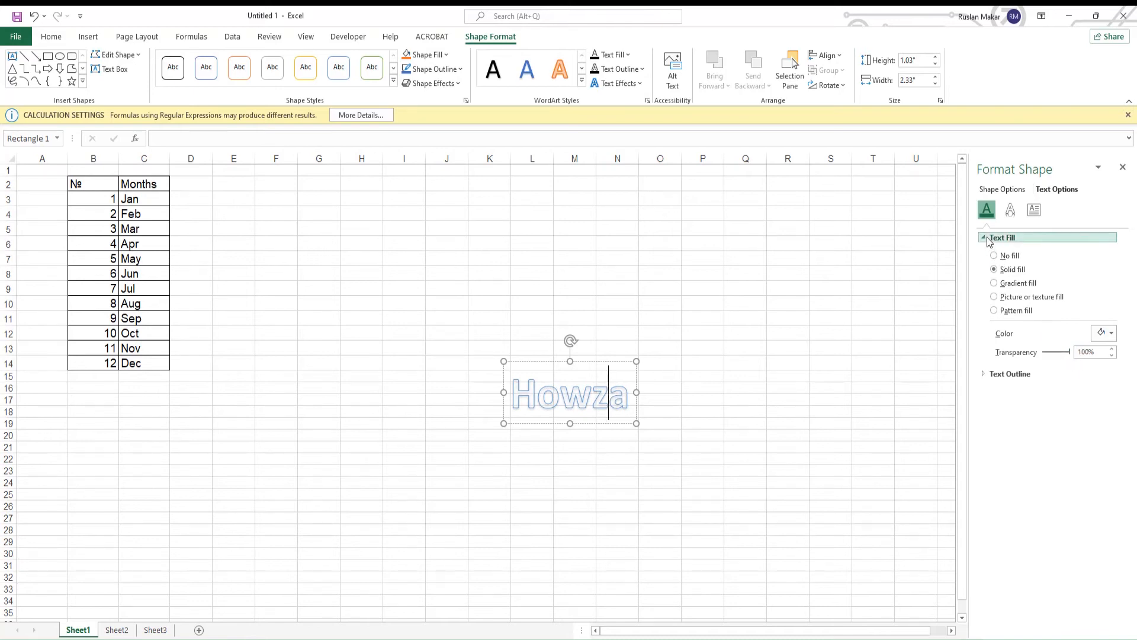
Set the Howza text outline transparency to about 45% so it looks faint.
{"action": "left_click", "coordinate": [1009, 253]}
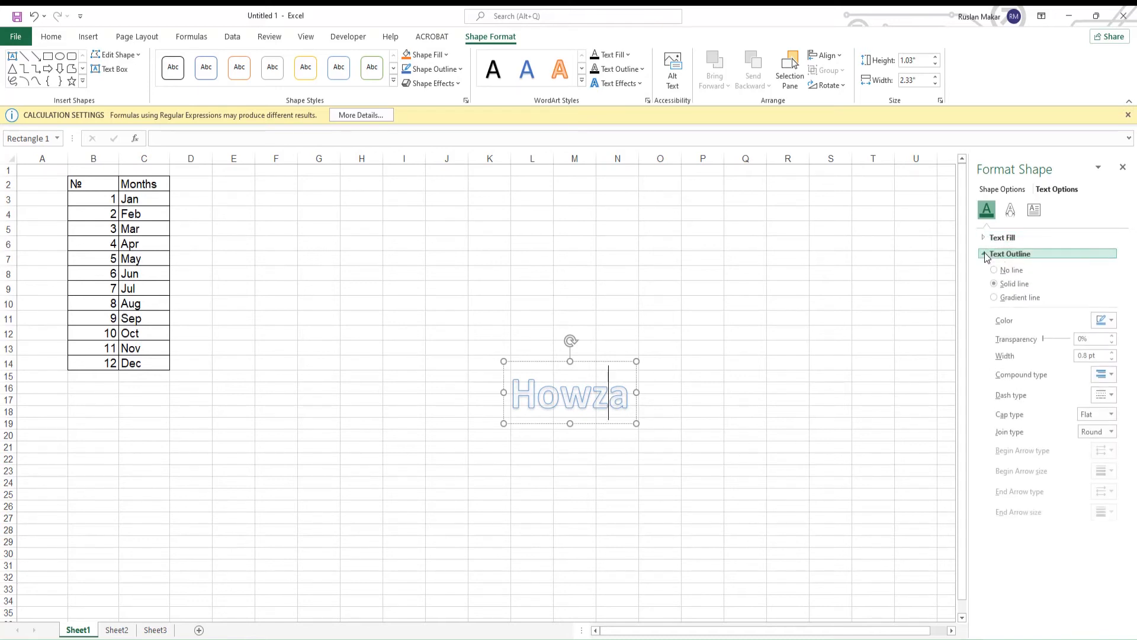
{"action": "left_click", "coordinate": [1010, 254]}
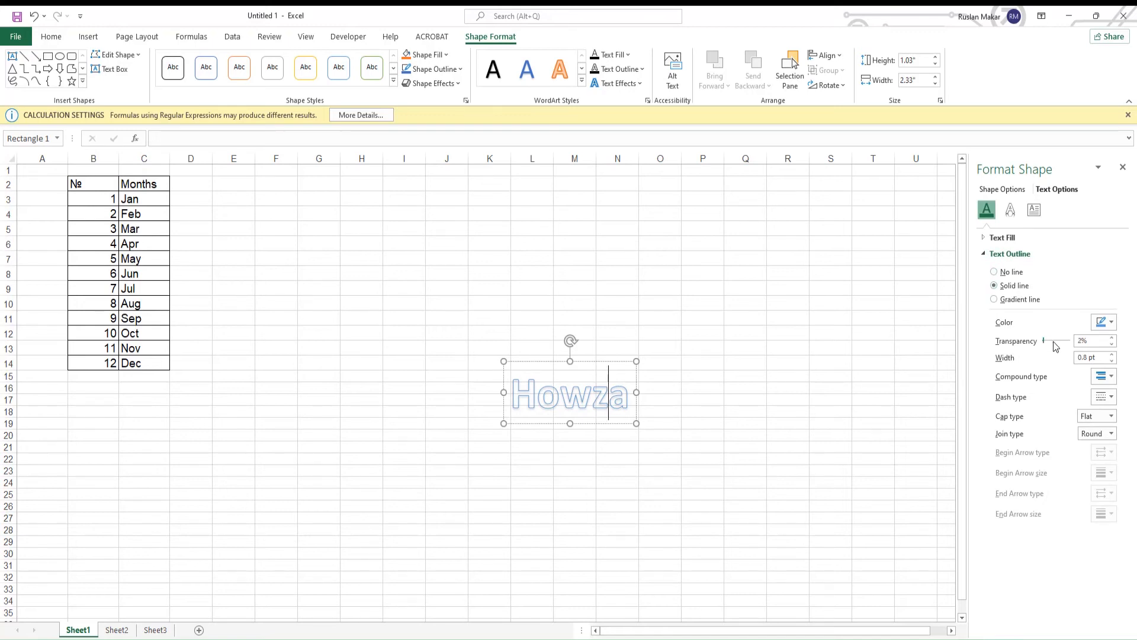
{"action": "left_click_drag", "start_coordinate": [1044, 341], "coordinate": [1046, 341]}
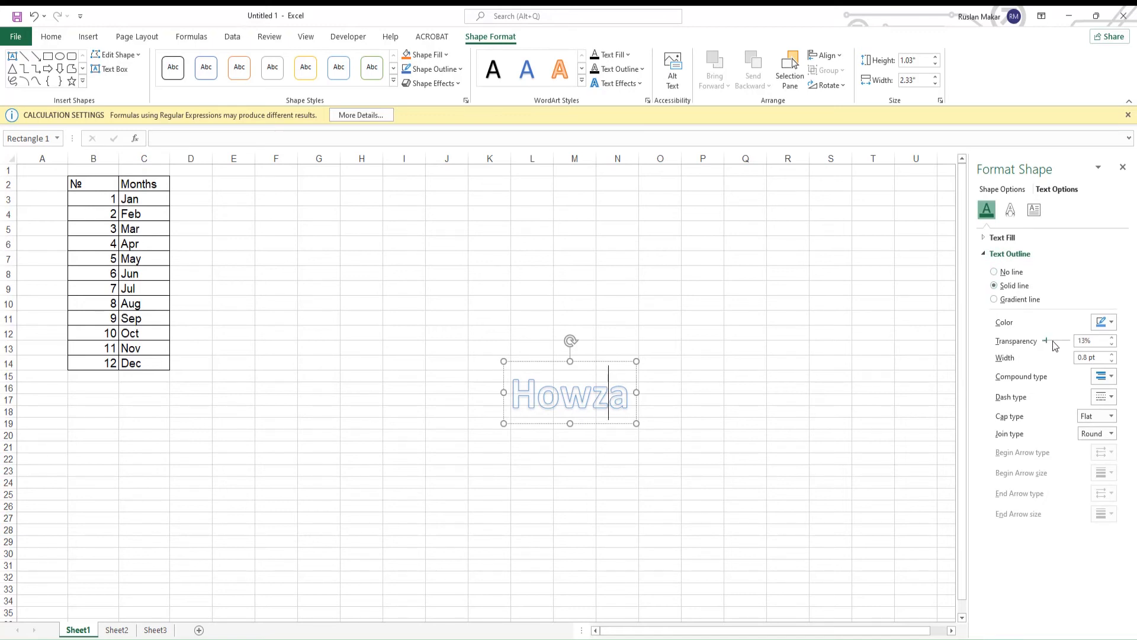
{"action": "left_click", "coordinate": [1112, 338]}
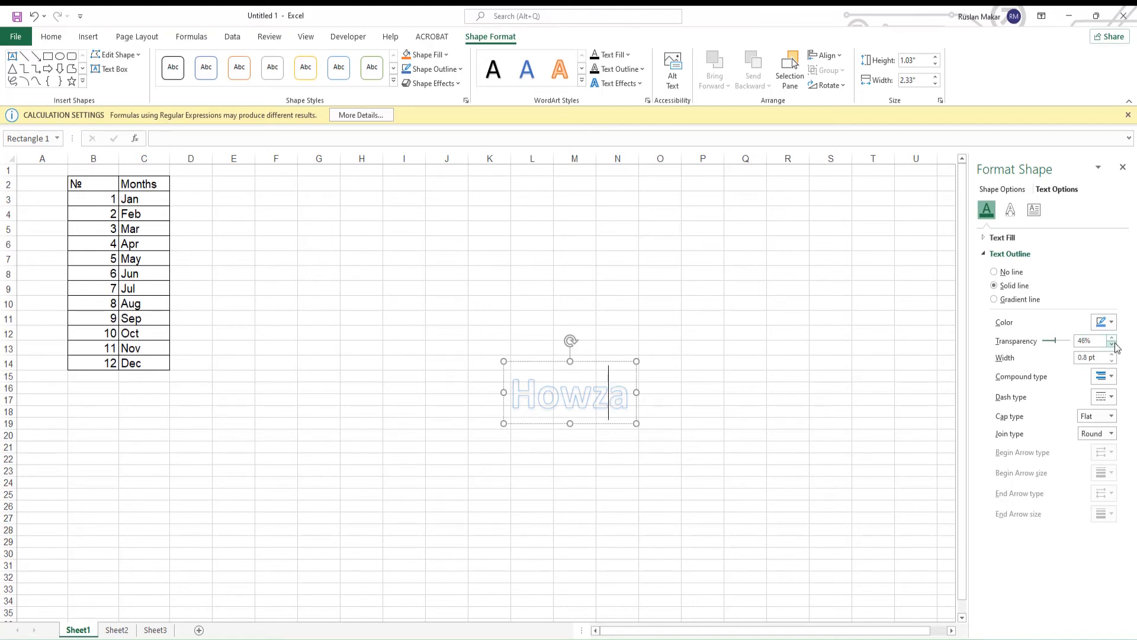
{"action": "left_click", "coordinate": [1114, 344]}
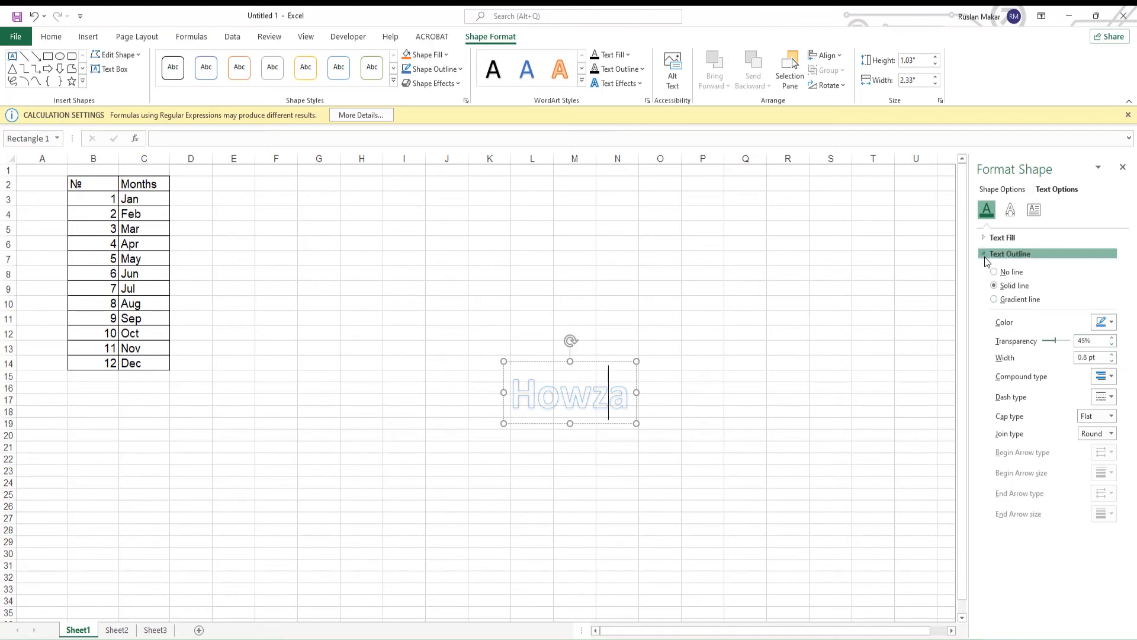
{"action": "left_click", "coordinate": [1010, 254]}
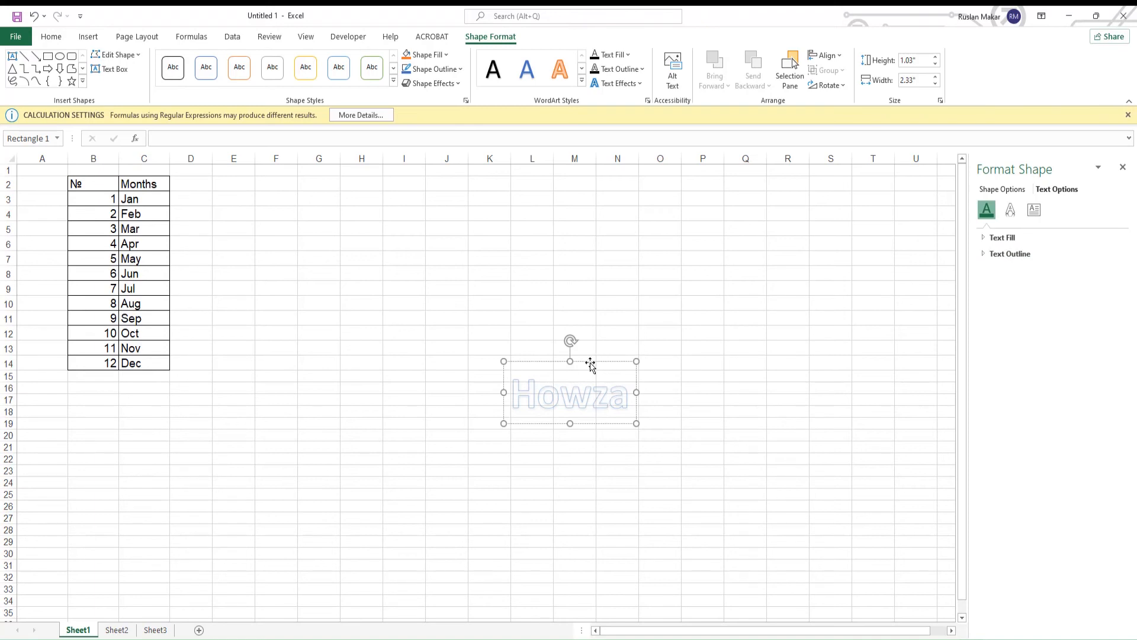
Move the Howza watermark onto the months table and rotate it diagonally.
{"action": "left_click_drag", "start_coordinate": [570, 392], "coordinate": [247, 319]}
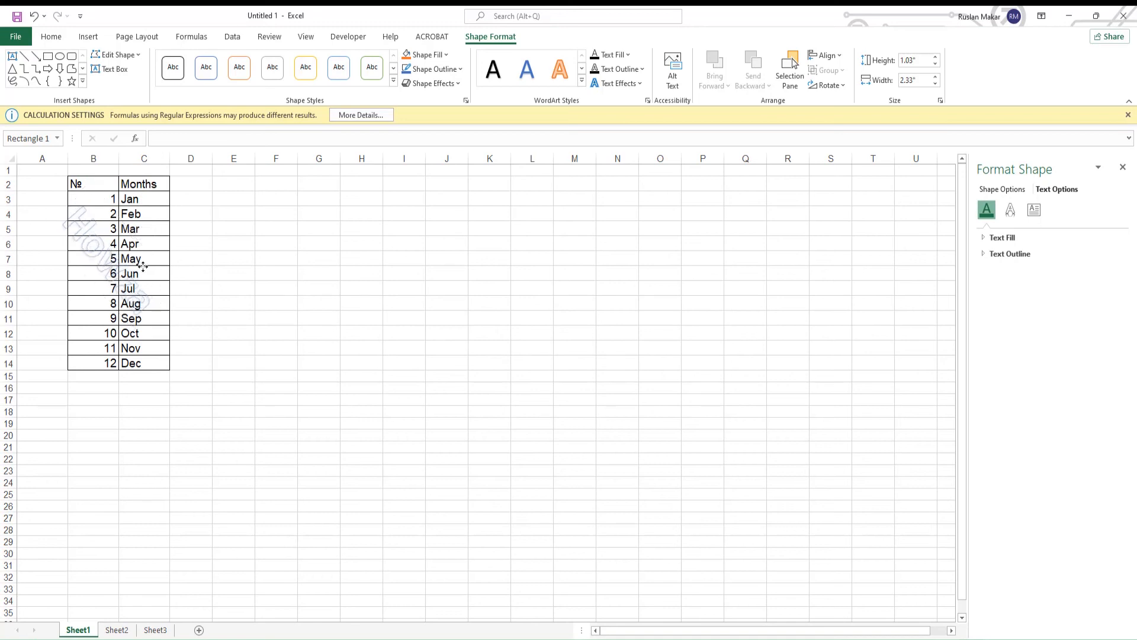
{"action": "left_click", "coordinate": [116, 261]}
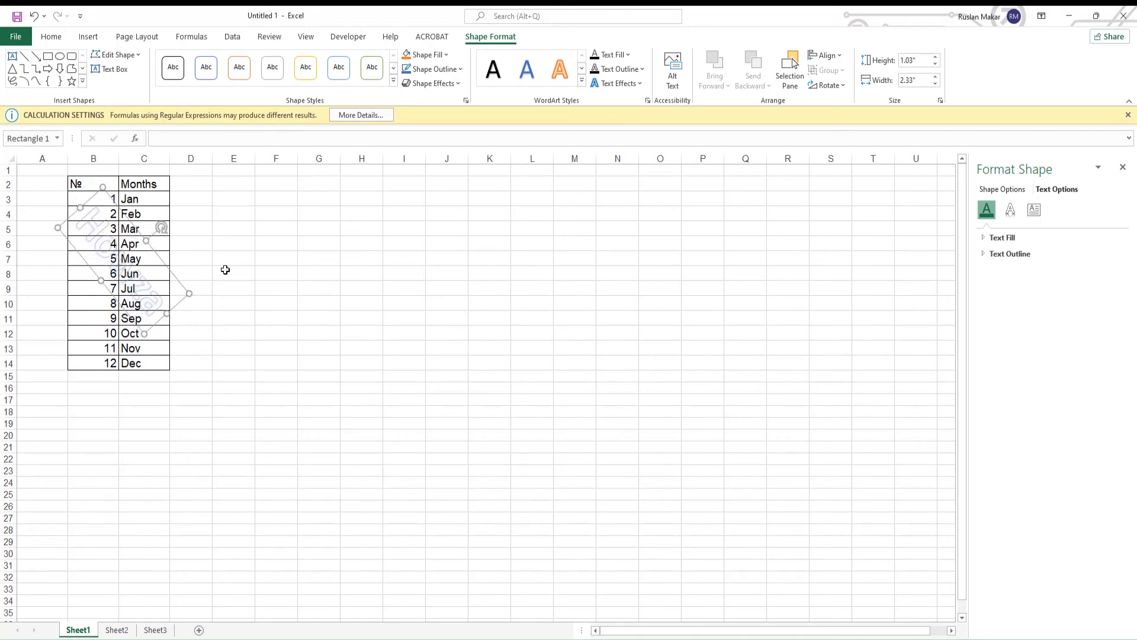